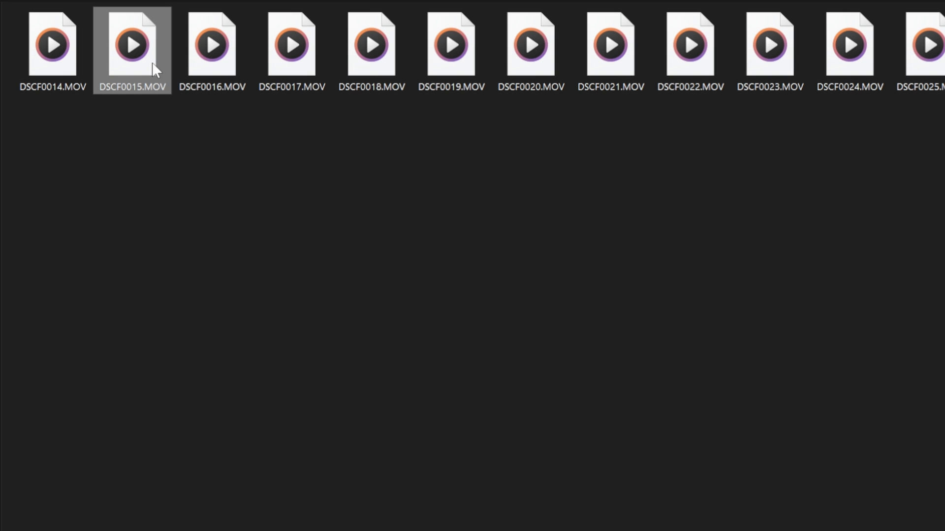
Open the DSCF0015.MOV clip with the default player.
{"action": "double_click", "coordinate": [132, 44]}
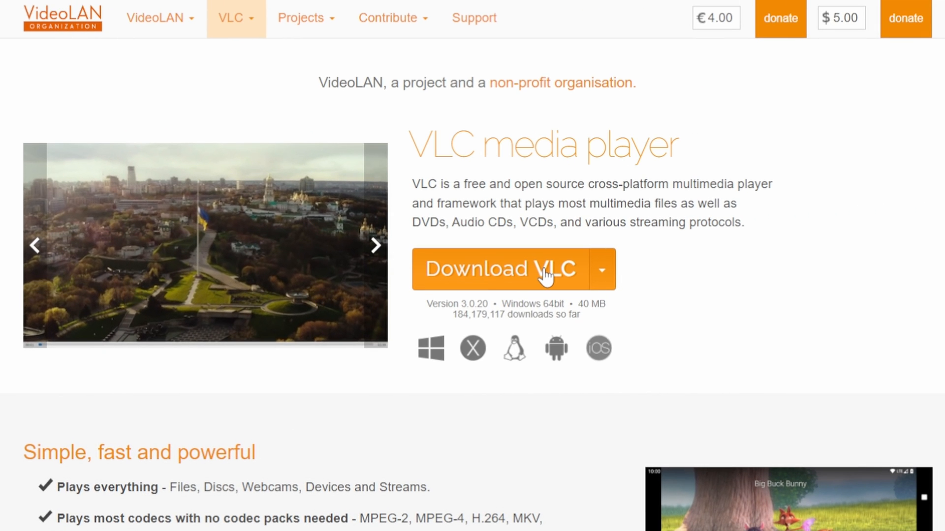
Download vlc-3.0.20-win64.exe from videolan.org and start its setup wizard.
{"action": "left_click", "coordinate": [503, 268]}
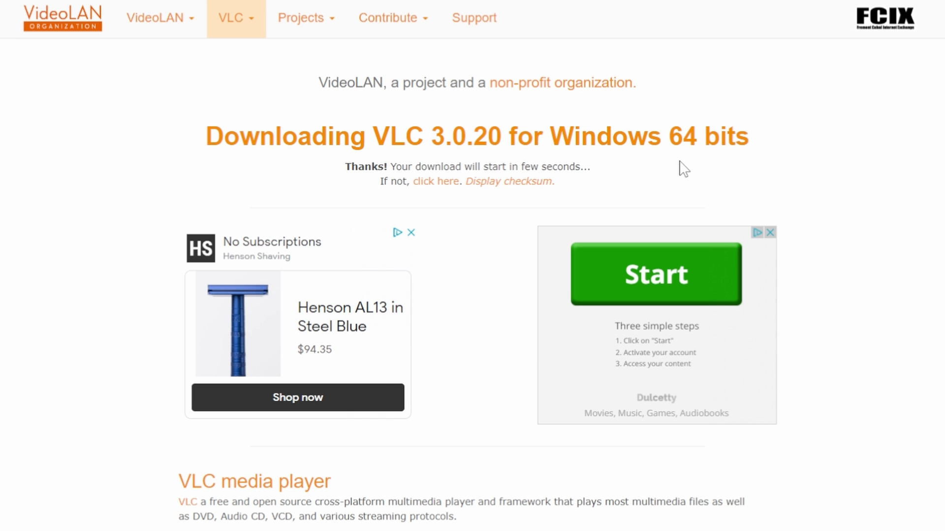
{"action": "double_click", "coordinate": [68, 66]}
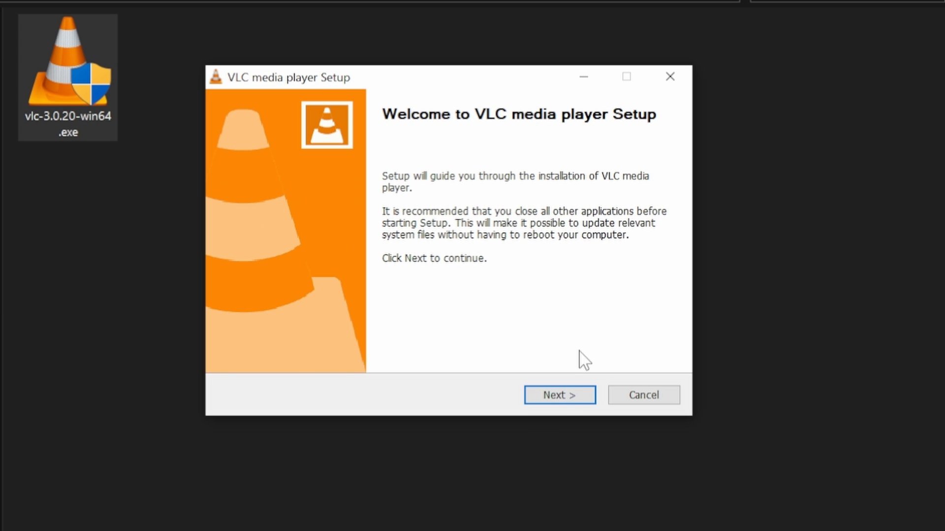
{"action": "left_click", "coordinate": [558, 395]}
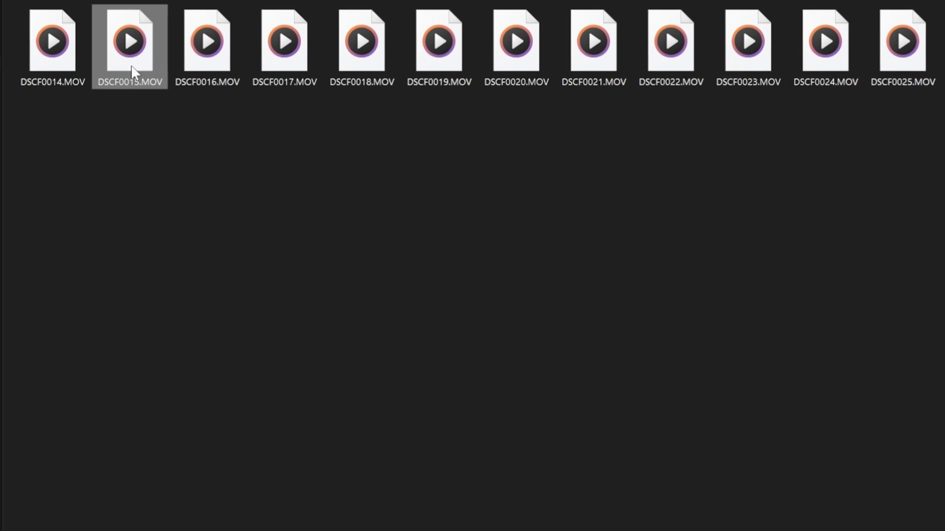
Set VLC media player as the default app for .MOV files via DSCF0015.MOV's Properties.
{"action": "right_click", "coordinate": [129, 39]}
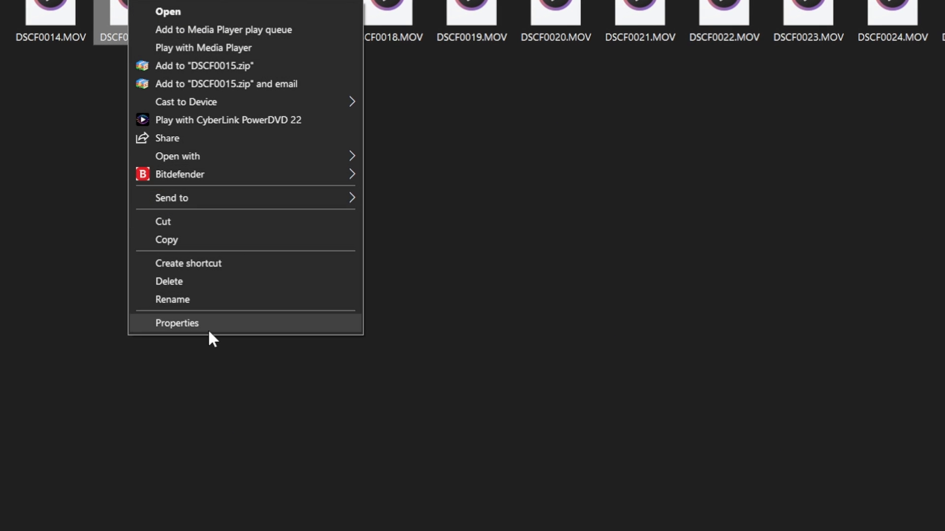
{"action": "left_click", "coordinate": [176, 322]}
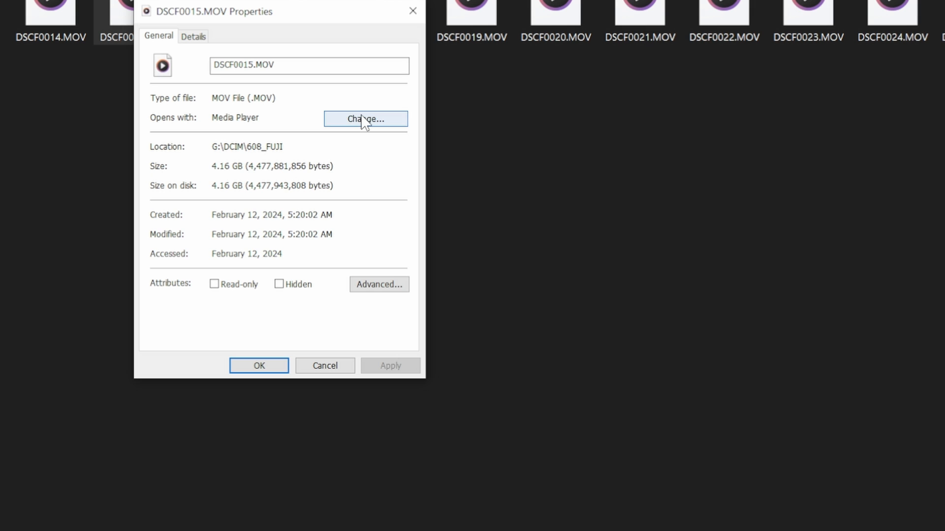
{"action": "left_click", "coordinate": [365, 119]}
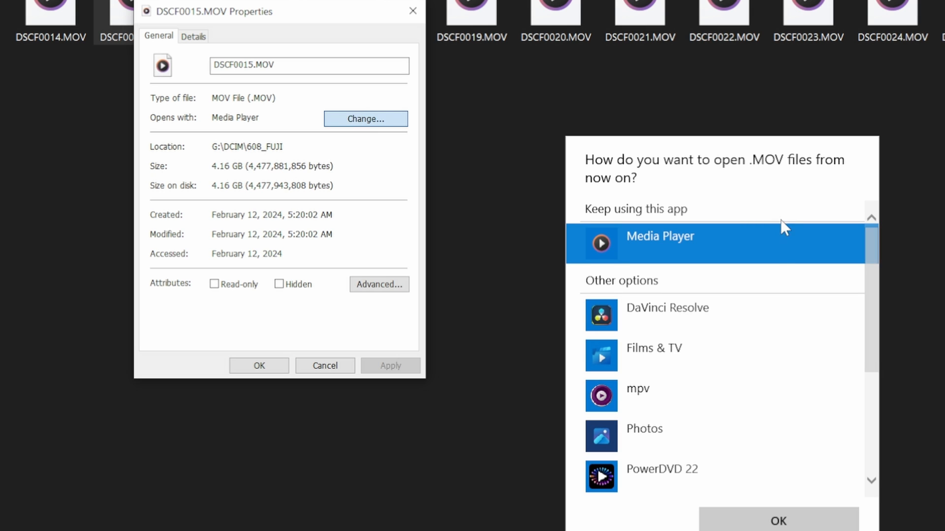
{"action": "scroll", "scroll_direction": "down", "scroll_amount": 3}
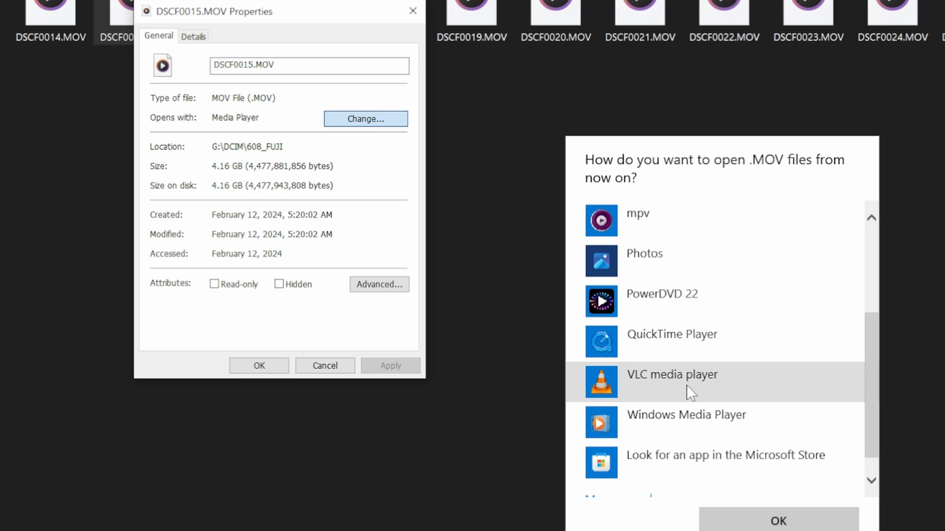
{"action": "left_click", "coordinate": [671, 374]}
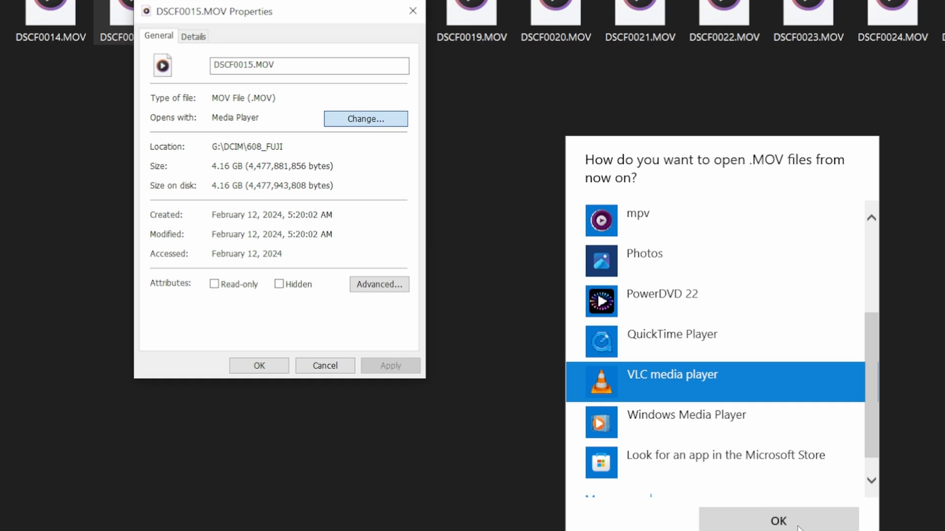
{"action": "left_click", "coordinate": [777, 522]}
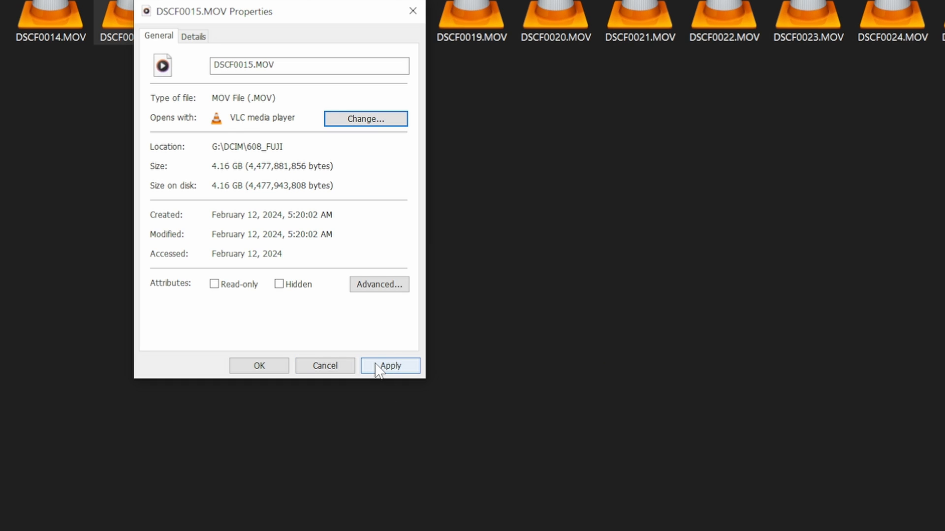
{"action": "left_click", "coordinate": [389, 366]}
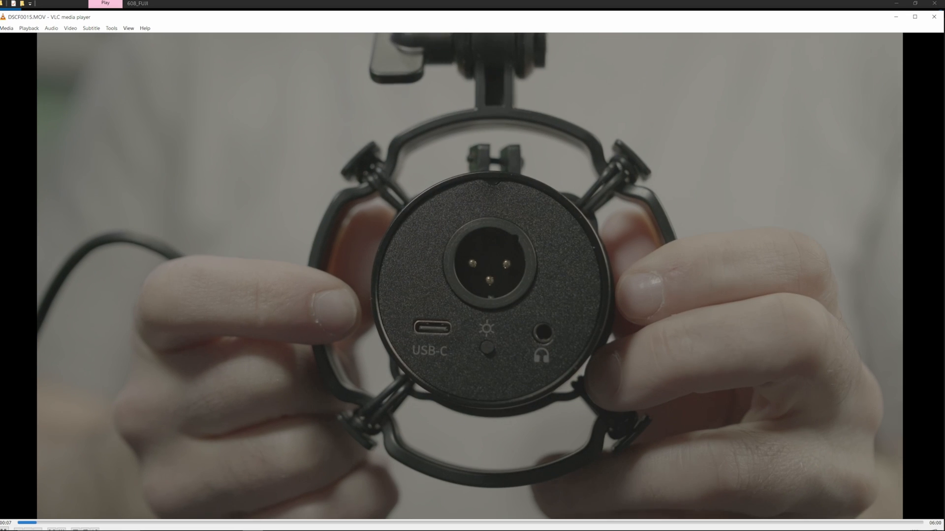
Leave VLC playing DSCF0015.MOV and search Google for MPV player.
{"action": "left_click", "coordinate": [914, 16]}
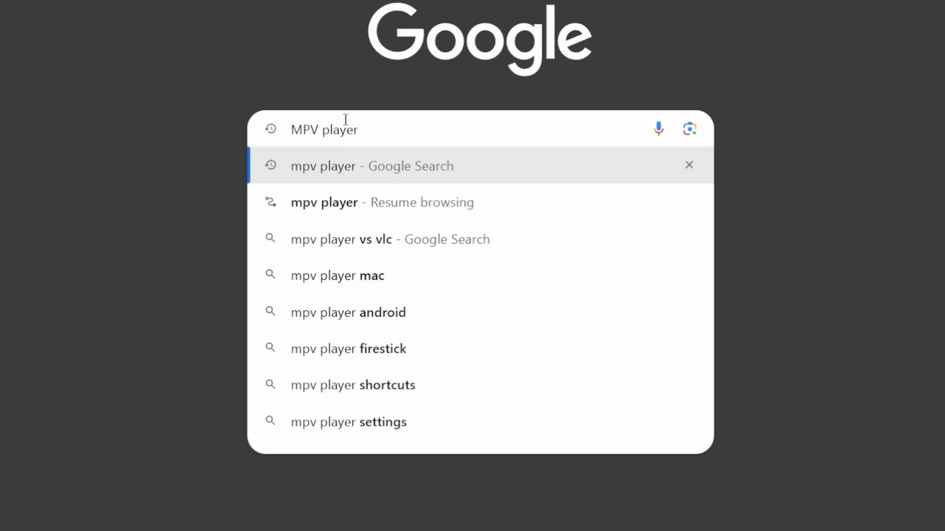
{"action": "mouse_move", "coordinate": [393, 143]}
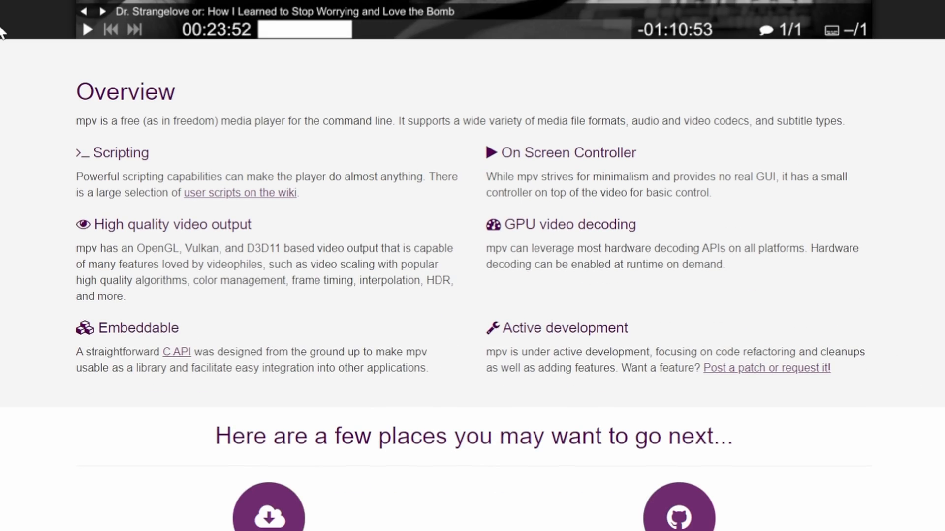
Go to mpv.io's Installation page and reach the Windows builds section.
{"action": "scroll", "scroll_direction": "down", "scroll_amount": 3}
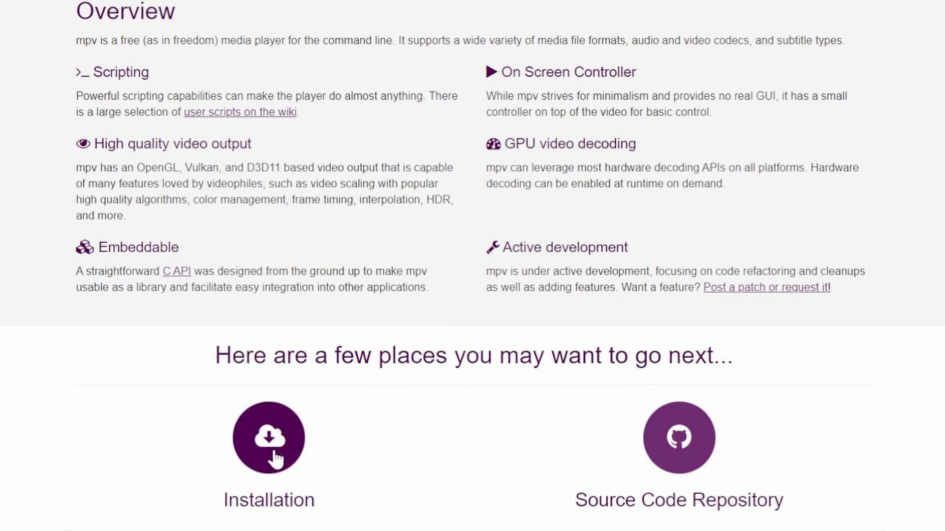
{"action": "left_click", "coordinate": [267, 437]}
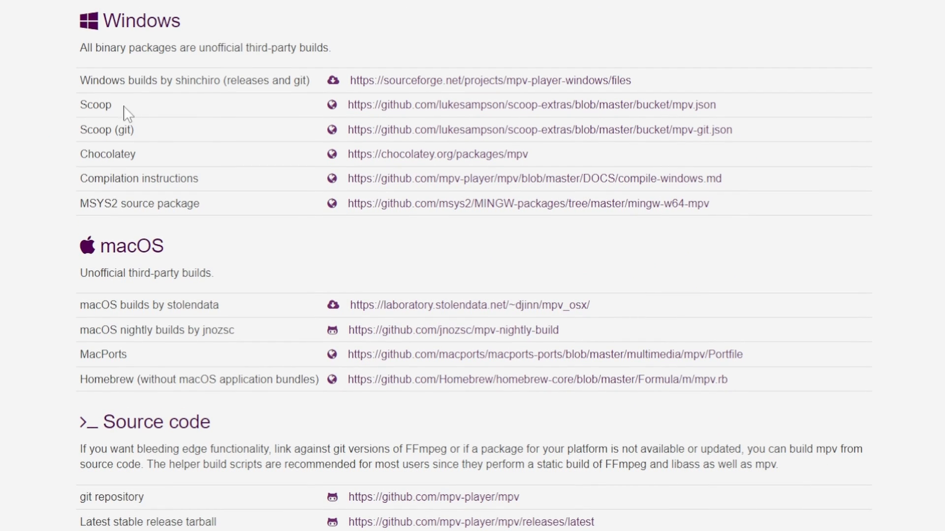
{"action": "mouse_move", "coordinate": [233, 260]}
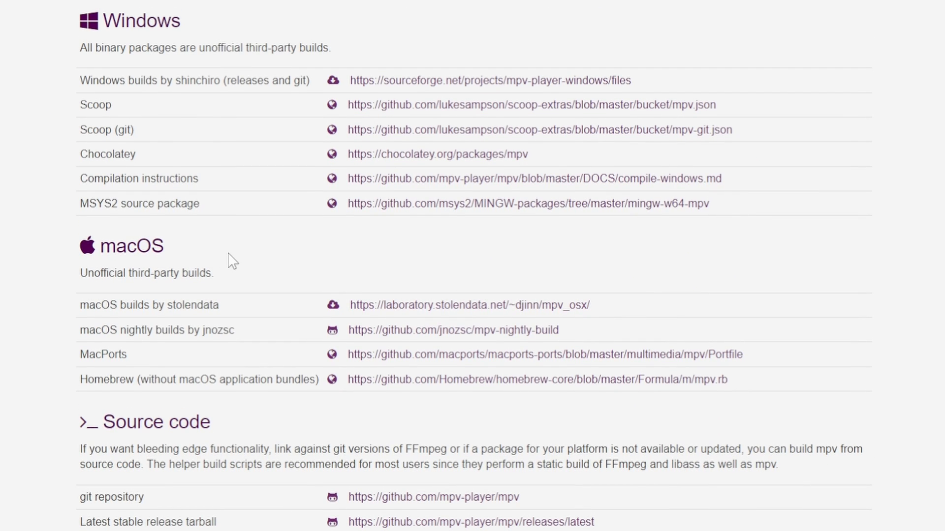
{"action": "scroll", "scroll_direction": "down", "scroll_amount": 3}
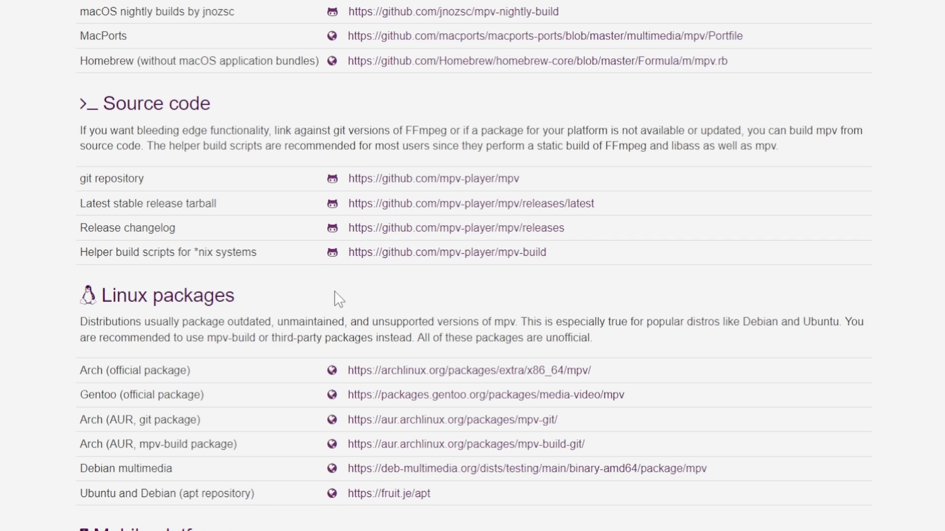
{"action": "scroll", "scroll_direction": "down", "scroll_amount": 3}
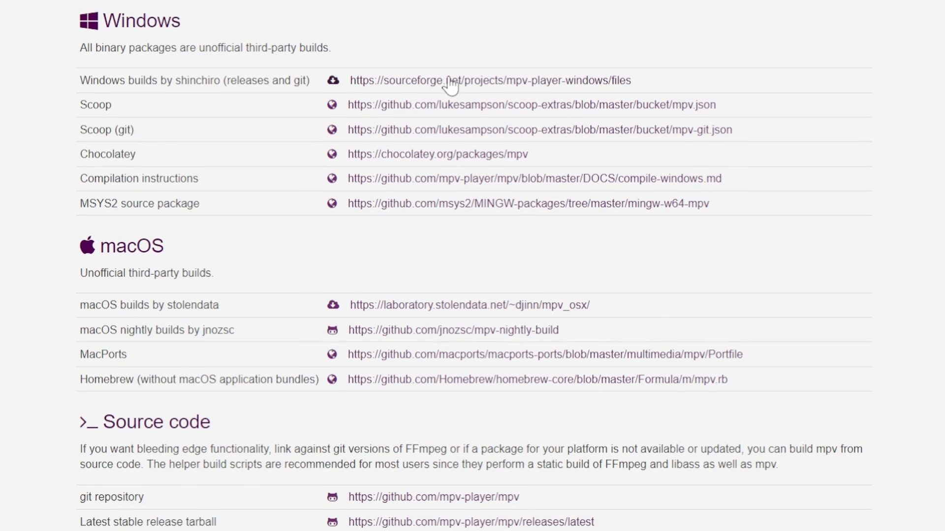
Download the 64bit-v3 mpv .7z from SourceForge and show the extracted files in their folder.
{"action": "left_click", "coordinate": [489, 80]}
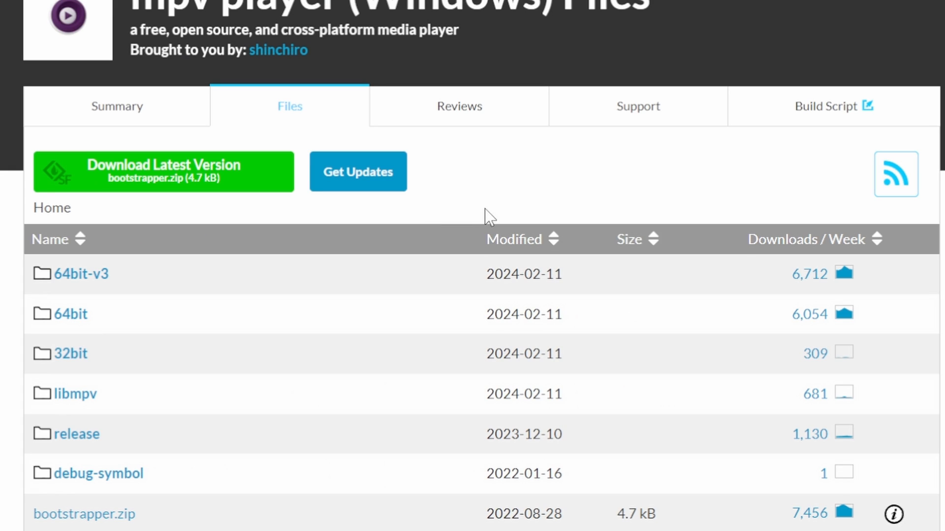
{"action": "mouse_move", "coordinate": [96, 283]}
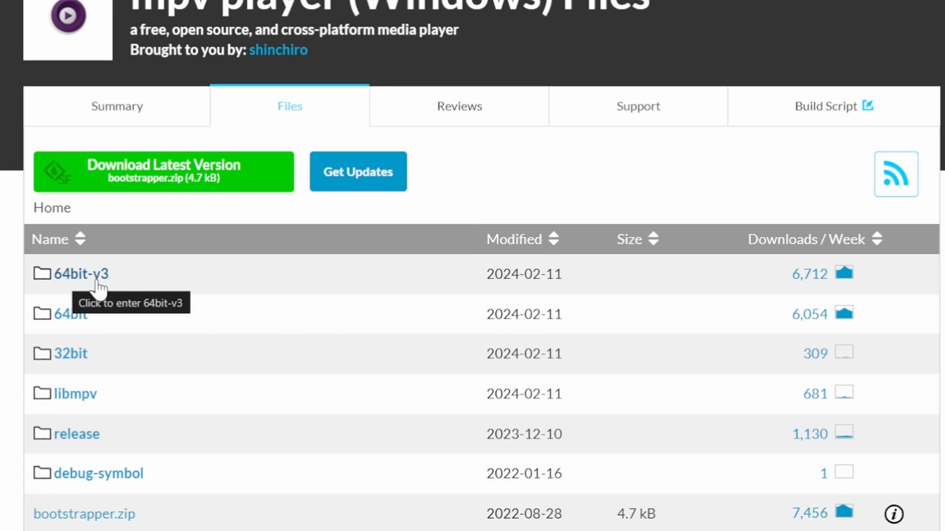
{"action": "left_click", "coordinate": [80, 275]}
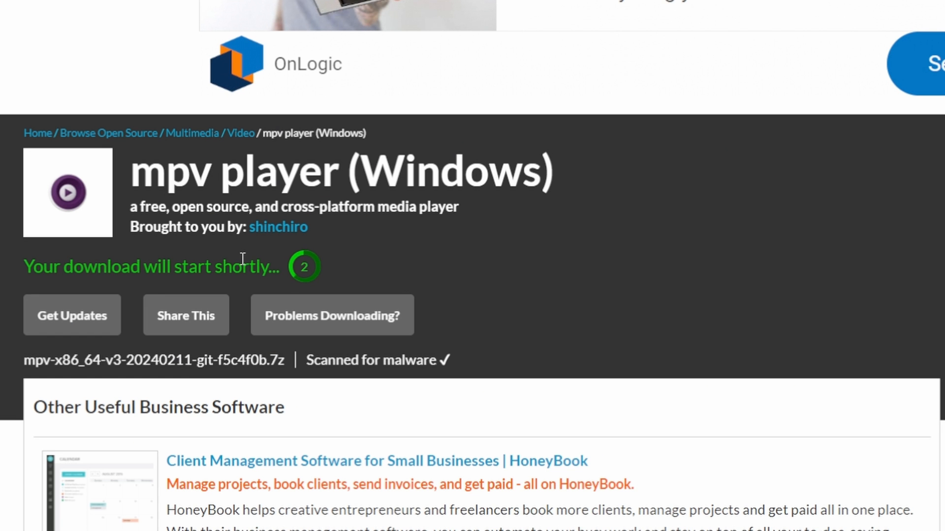
{"action": "mouse_move", "coordinate": [513, 278]}
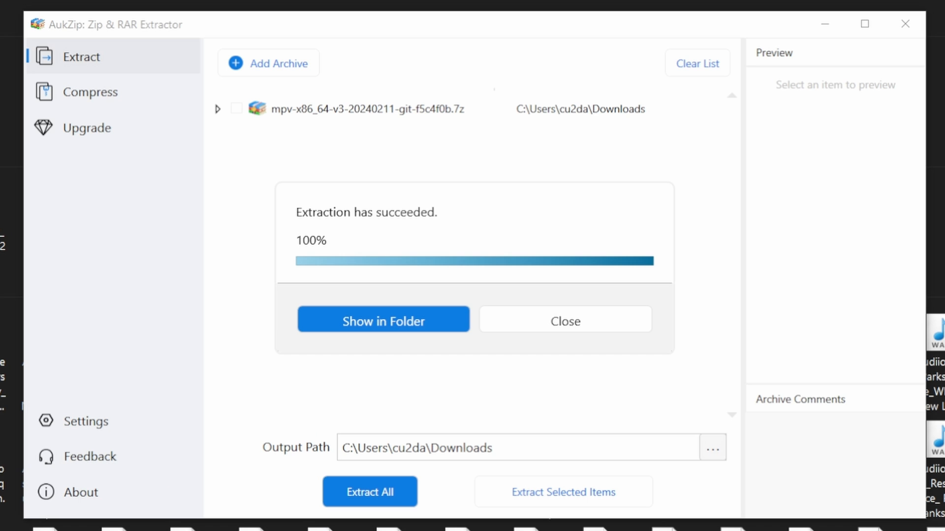
{"action": "left_click", "coordinate": [383, 319]}
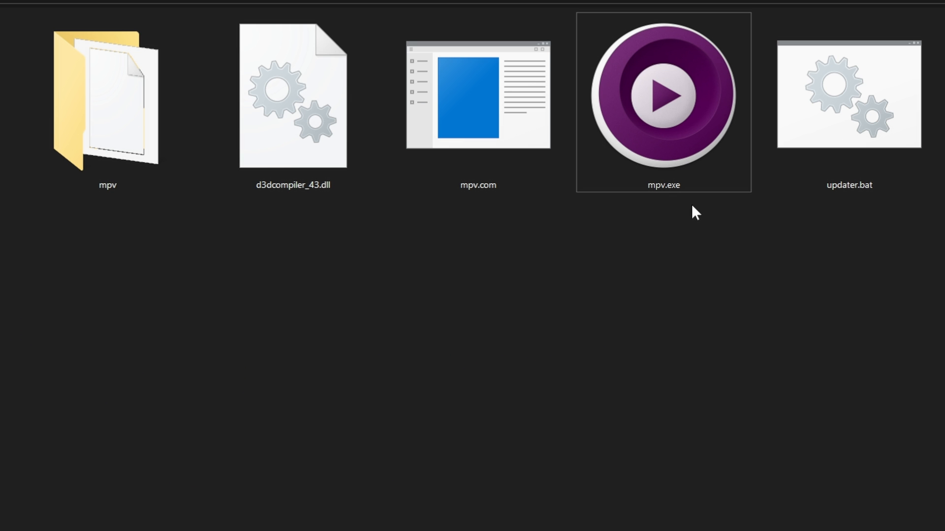
Run mpv.exe from the unpacked mpv folder.
{"action": "double_click", "coordinate": [662, 96]}
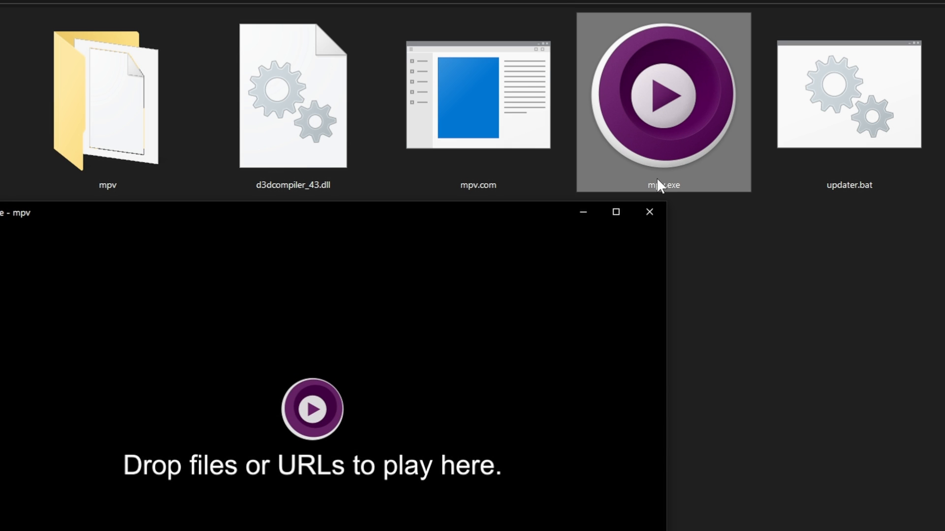
{"action": "left_click", "coordinate": [648, 212]}
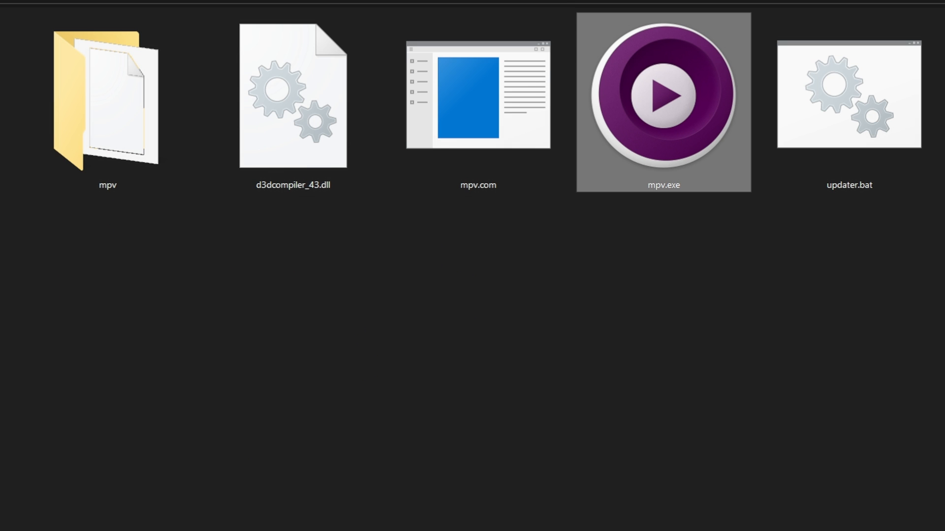
{"action": "double_click", "coordinate": [662, 95]}
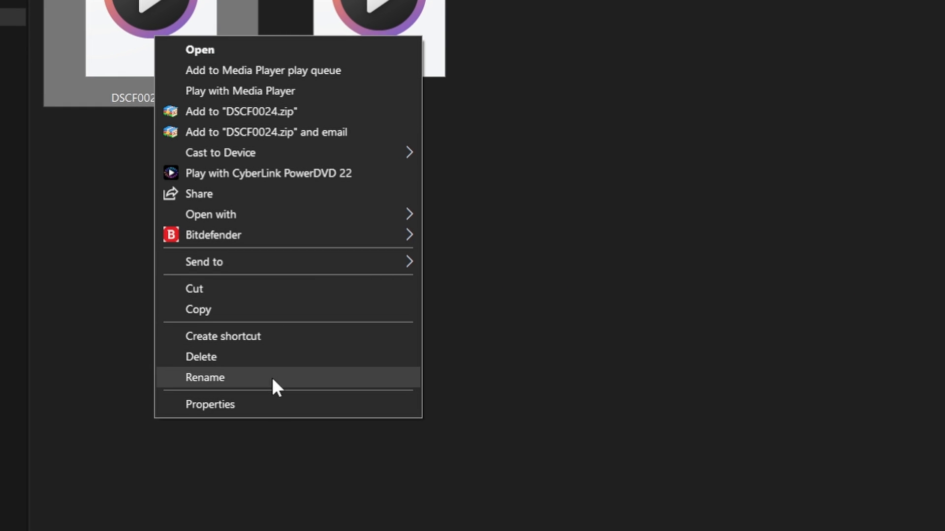
In DSCF0024.MOV's Properties, change the default .MOV app and look for mpv in the app list.
{"action": "left_click", "coordinate": [211, 405]}
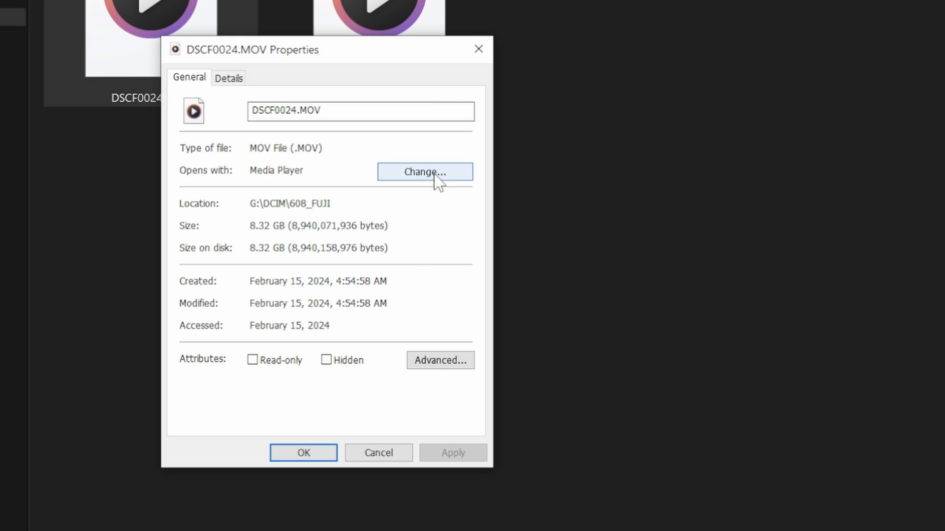
{"action": "left_click", "coordinate": [424, 171]}
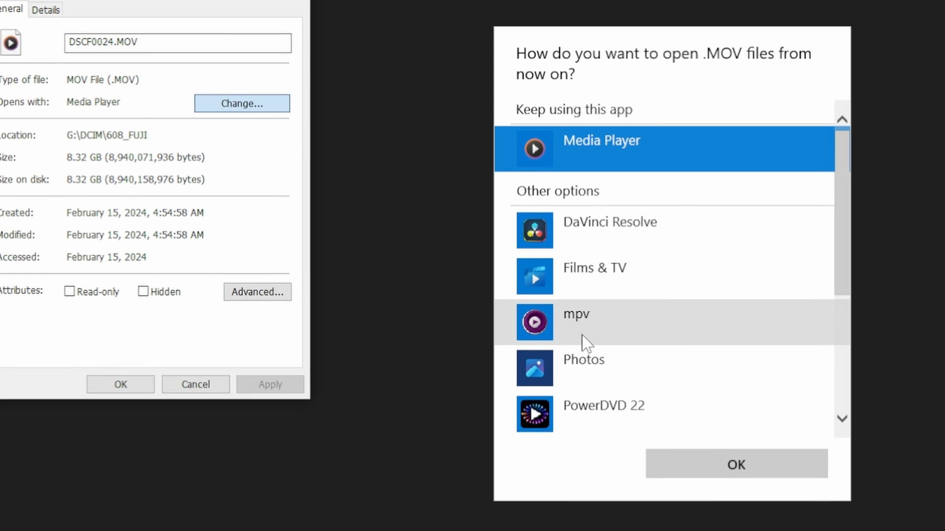
{"action": "scroll", "scroll_direction": "down", "scroll_amount": 3}
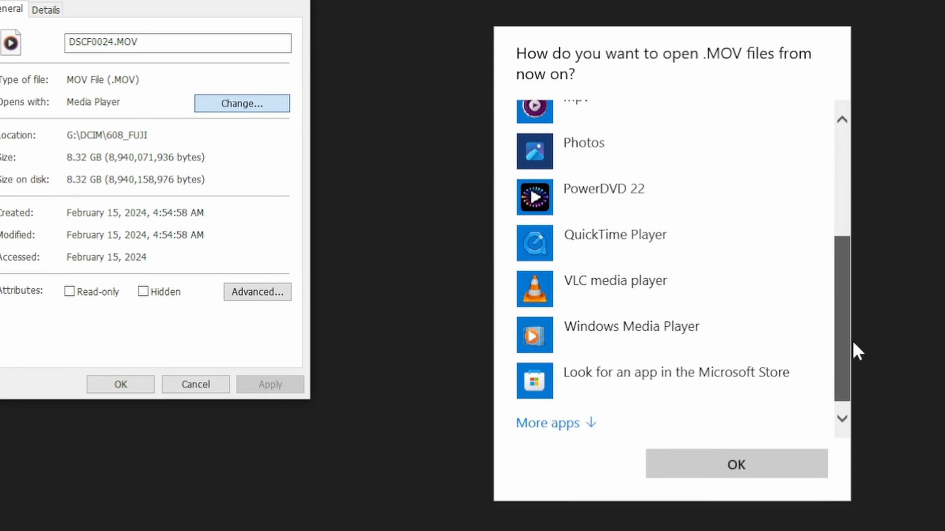
{"action": "scroll", "scroll_direction": "up", "scroll_amount": 3}
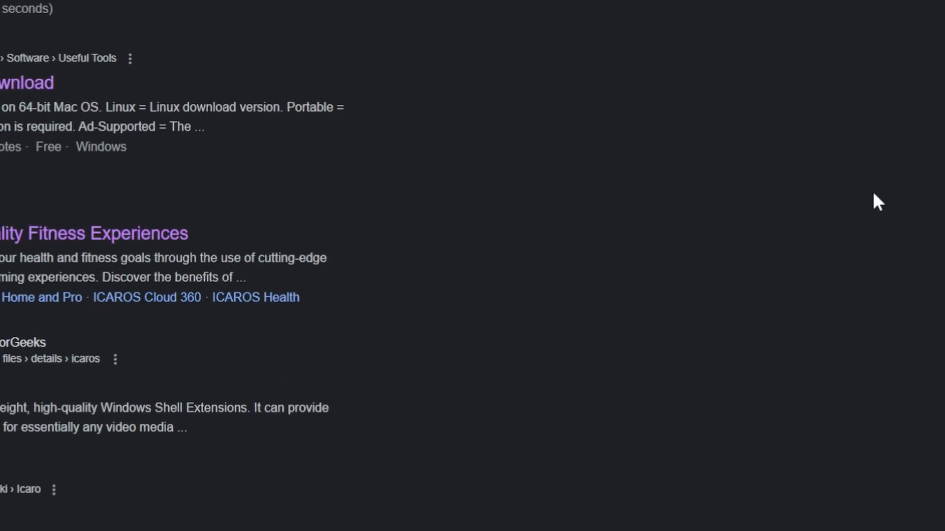
Open VideoHelp's Icaros 3.3.2 page and reach its Download section.
{"action": "scroll", "scroll_direction": "up", "scroll_amount": 3}
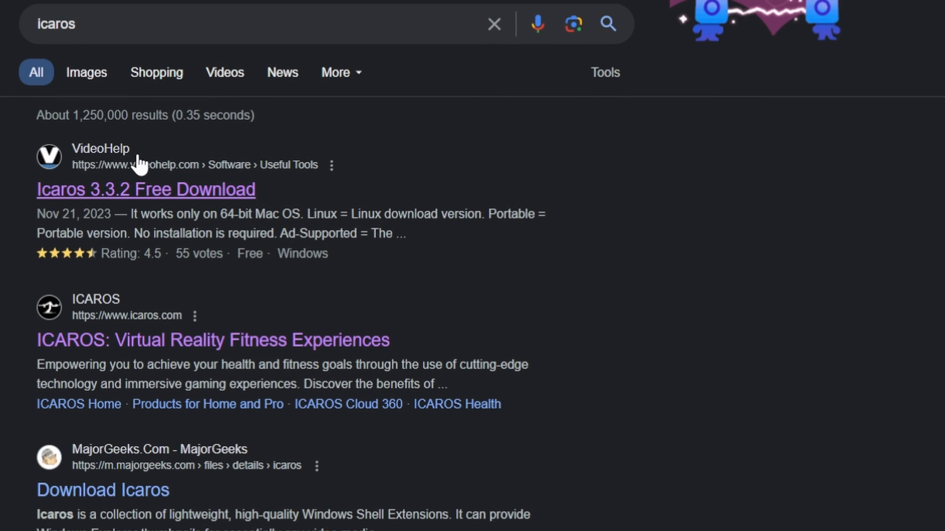
{"action": "mouse_move", "coordinate": [148, 199]}
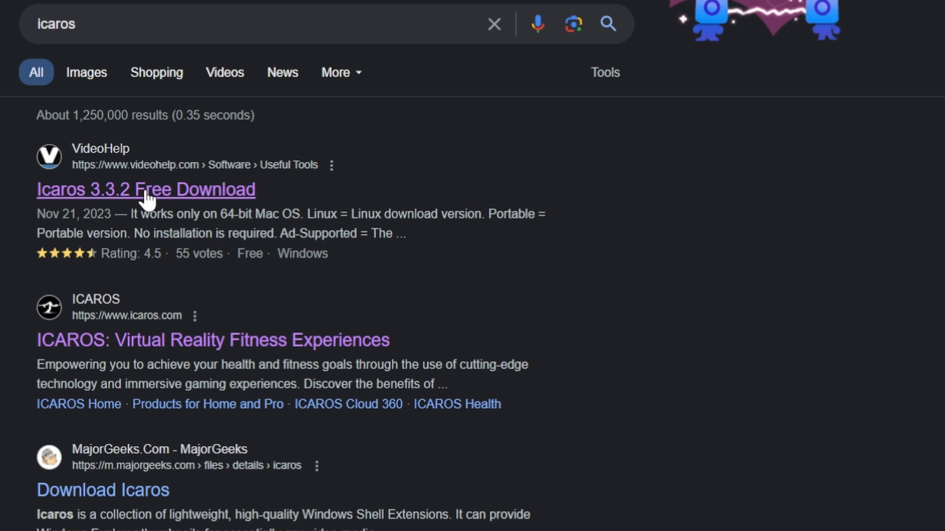
{"action": "left_click", "coordinate": [145, 189]}
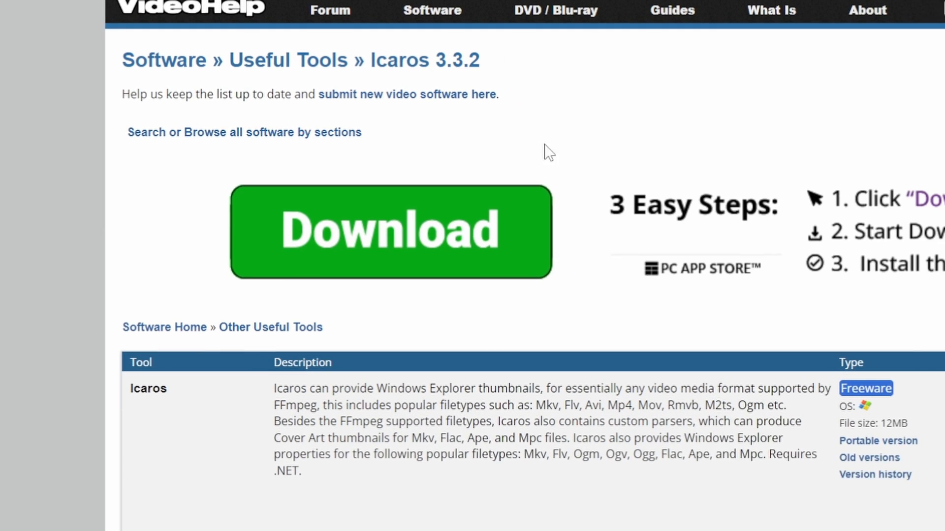
{"action": "scroll", "scroll_direction": "down", "scroll_amount": 3}
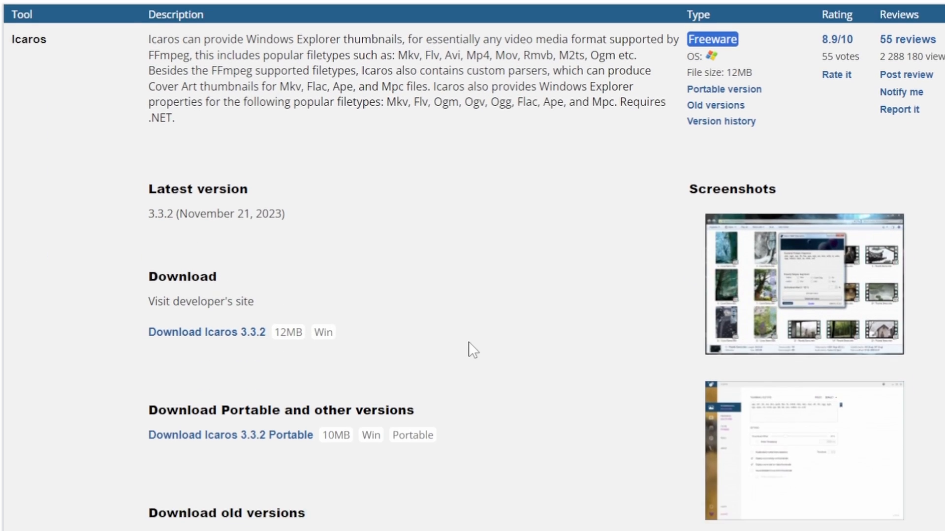
{"action": "scroll", "scroll_direction": "down", "scroll_amount": 3}
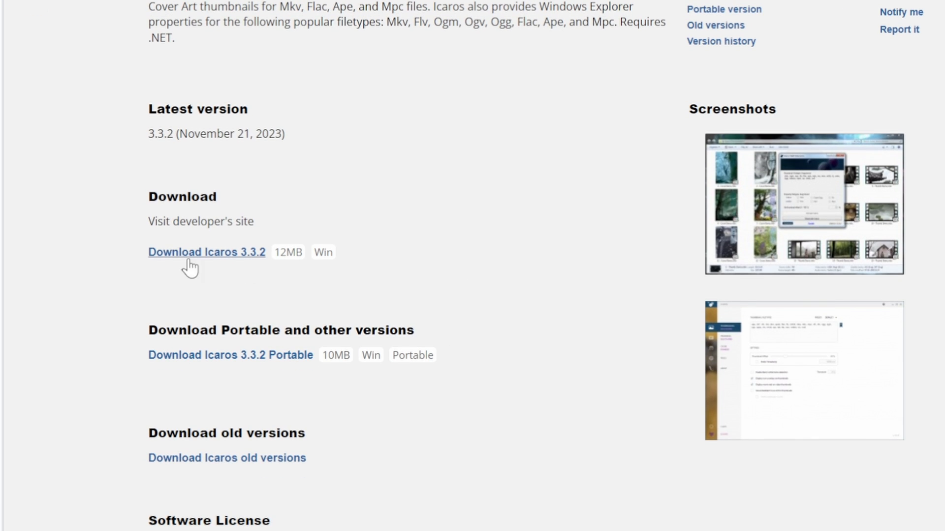
{"action": "mouse_move", "coordinate": [130, 330]}
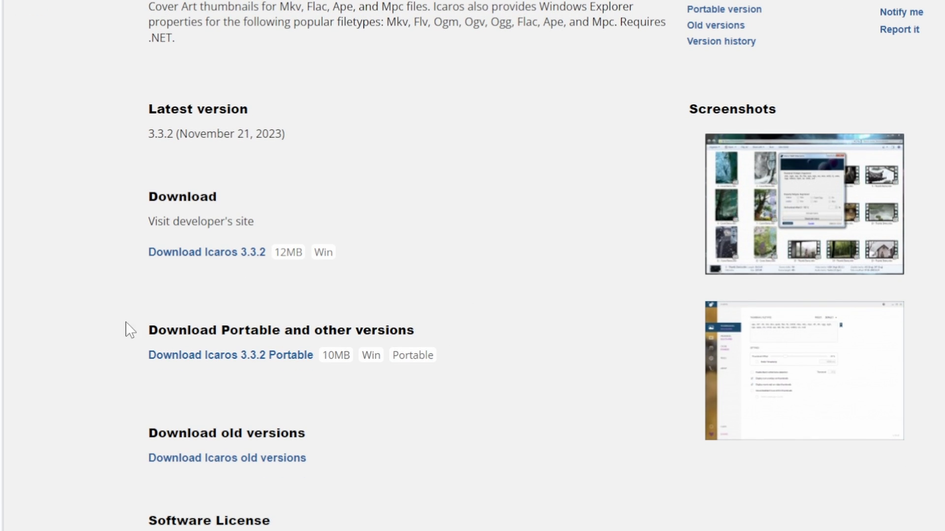
{"action": "mouse_move", "coordinate": [206, 252]}
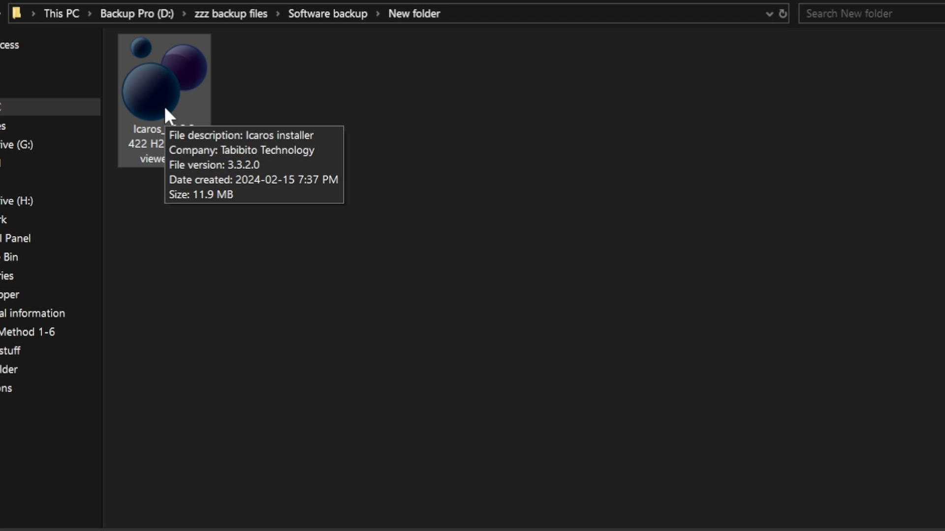
Install Icaros in English, accepting the license and both shell extensions.
{"action": "double_click", "coordinate": [164, 82]}
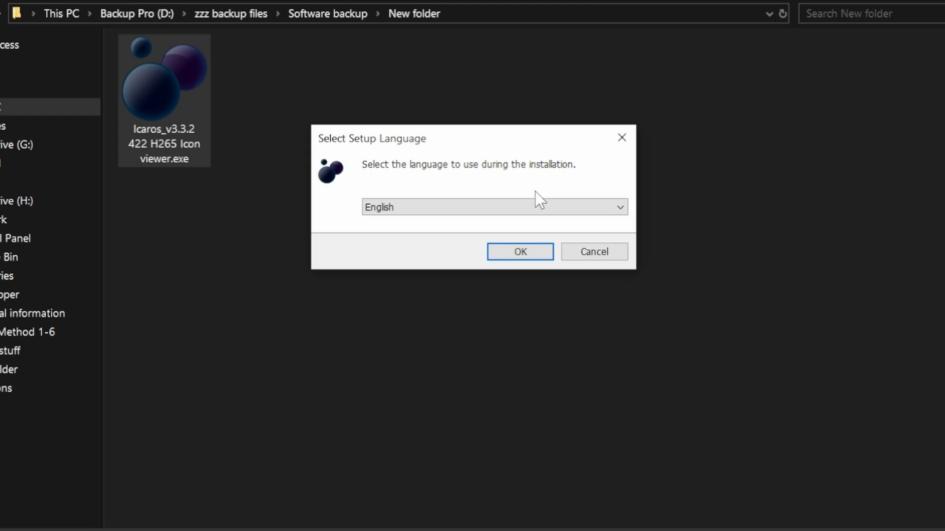
{"action": "left_click", "coordinate": [519, 251]}
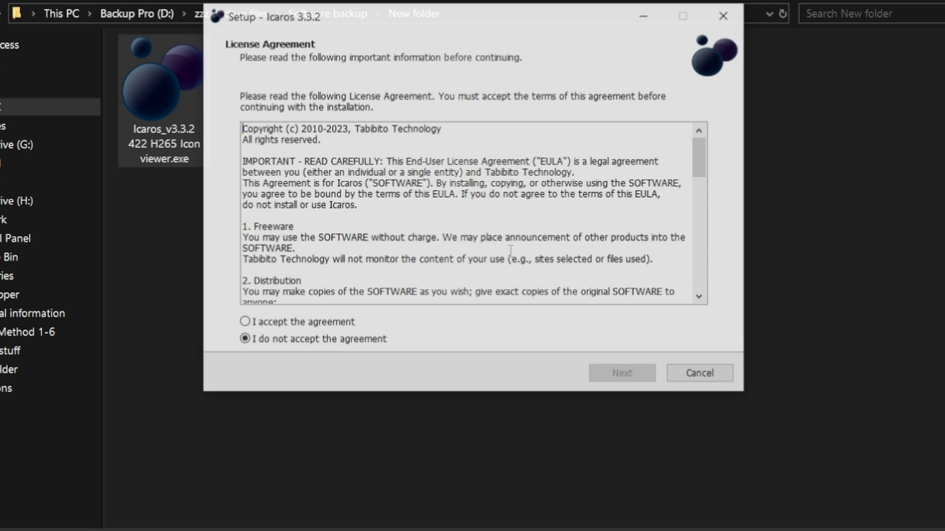
{"action": "left_click", "coordinate": [245, 322]}
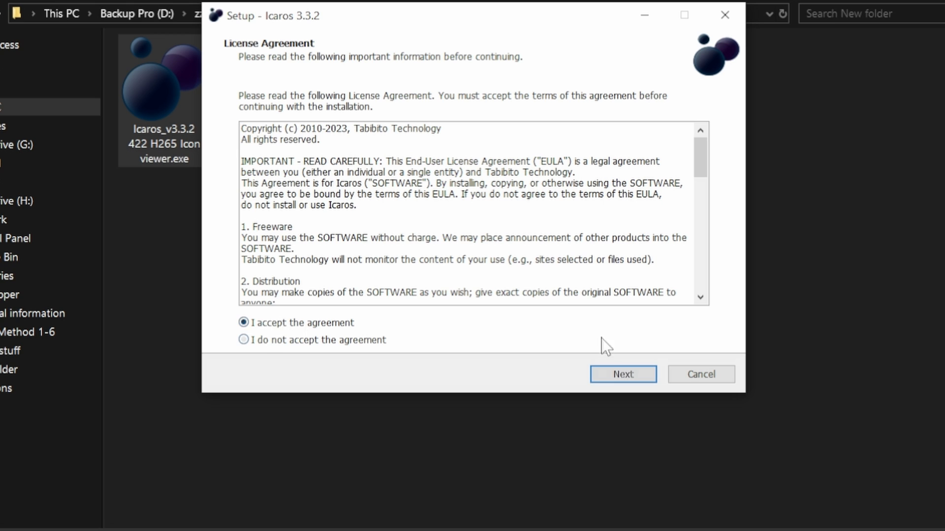
{"action": "left_click", "coordinate": [622, 374]}
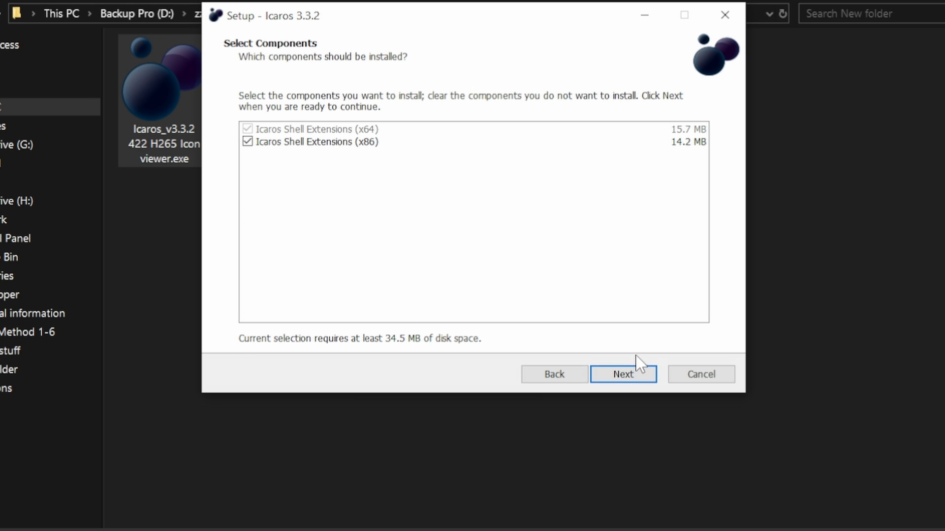
{"action": "left_click", "coordinate": [622, 374]}
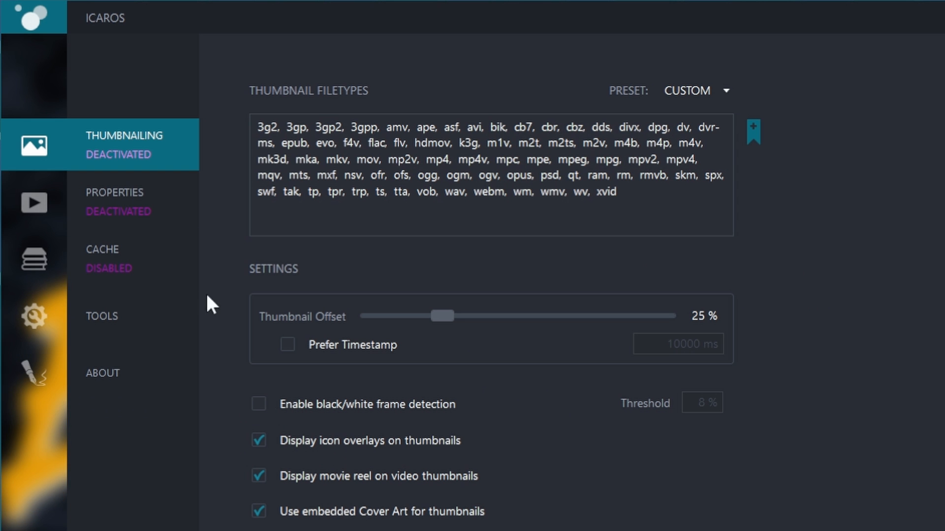
{"action": "mouse_move", "coordinate": [114, 160]}
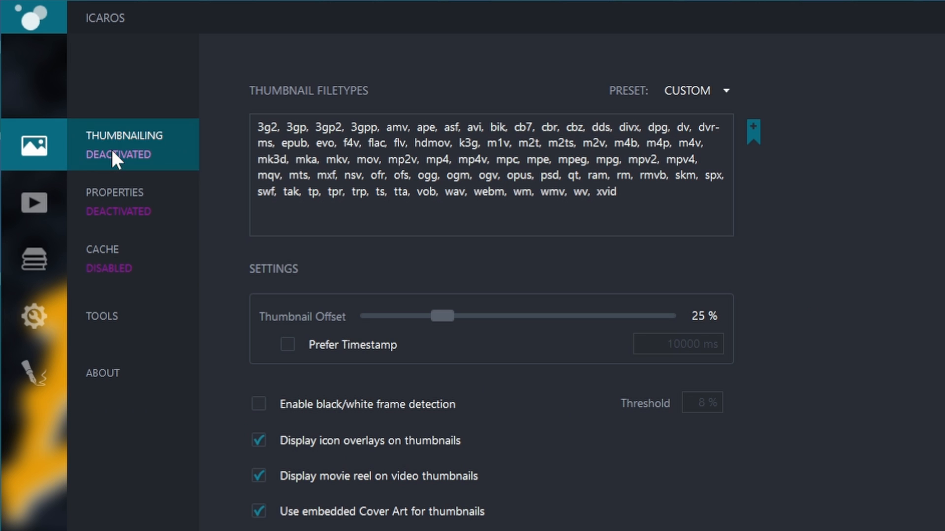
Activate Icaros thumbnailing, enable its cache in static mode, and bring up the restart options.
{"action": "left_click", "coordinate": [694, 91]}
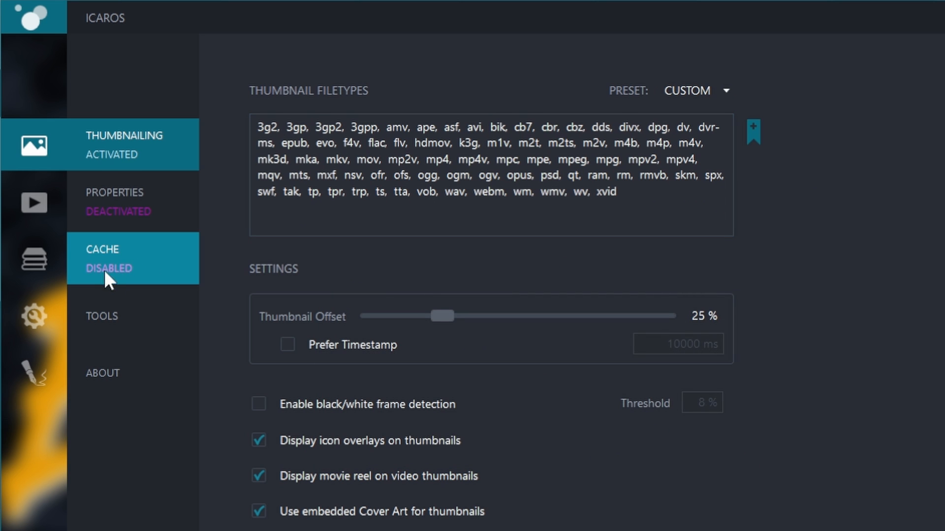
{"action": "left_click", "coordinate": [101, 249]}
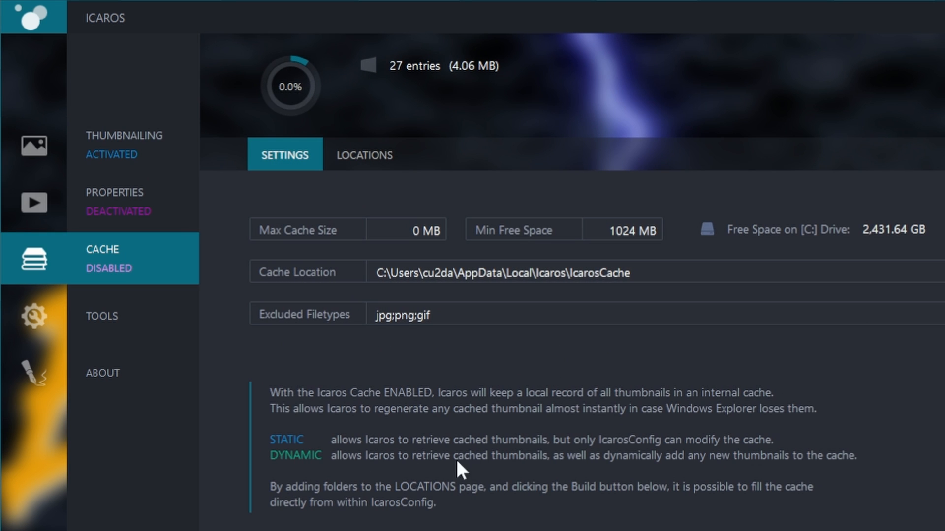
{"action": "mouse_move", "coordinate": [217, 316]}
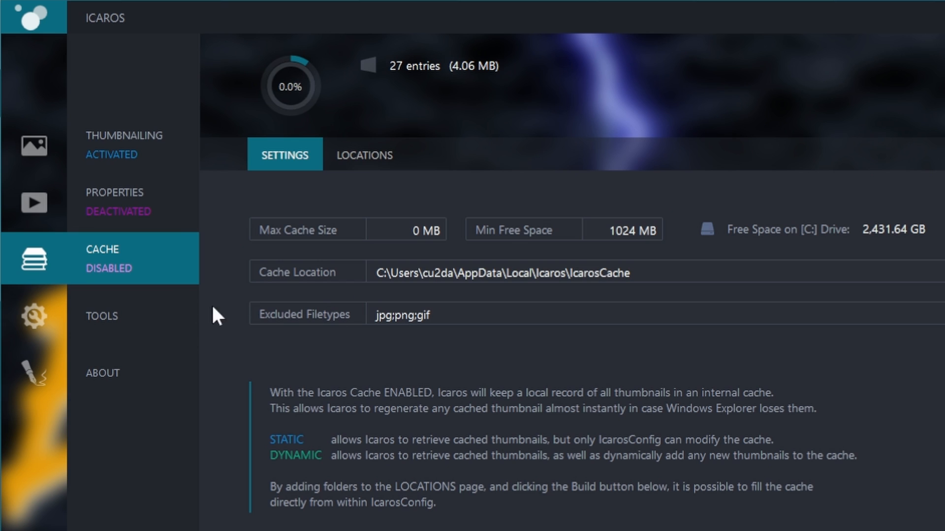
{"action": "left_click", "coordinate": [109, 268]}
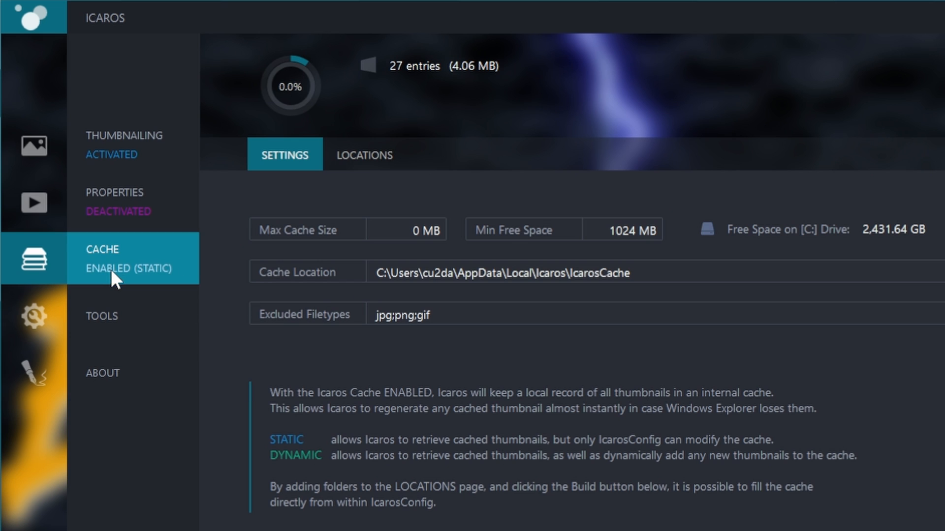
{"action": "left_click", "coordinate": [128, 268]}
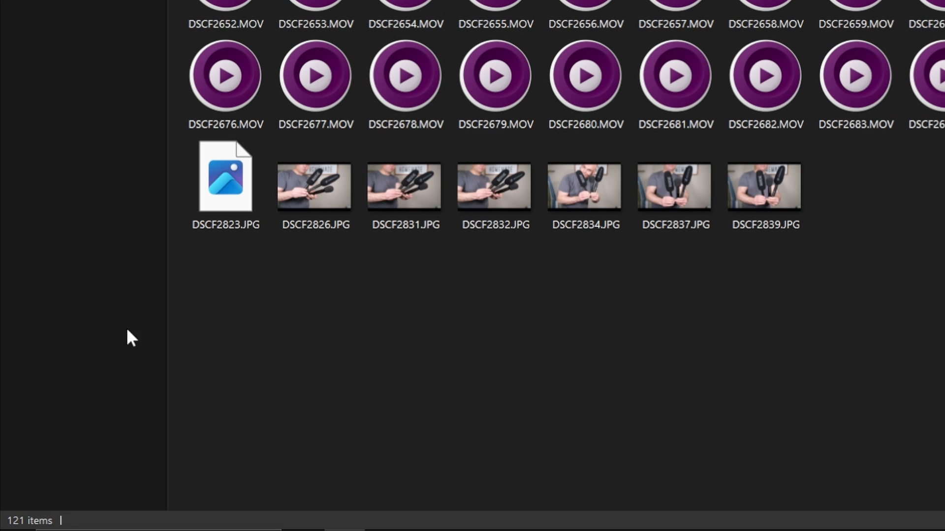
{"action": "left_click", "coordinate": [14, 514]}
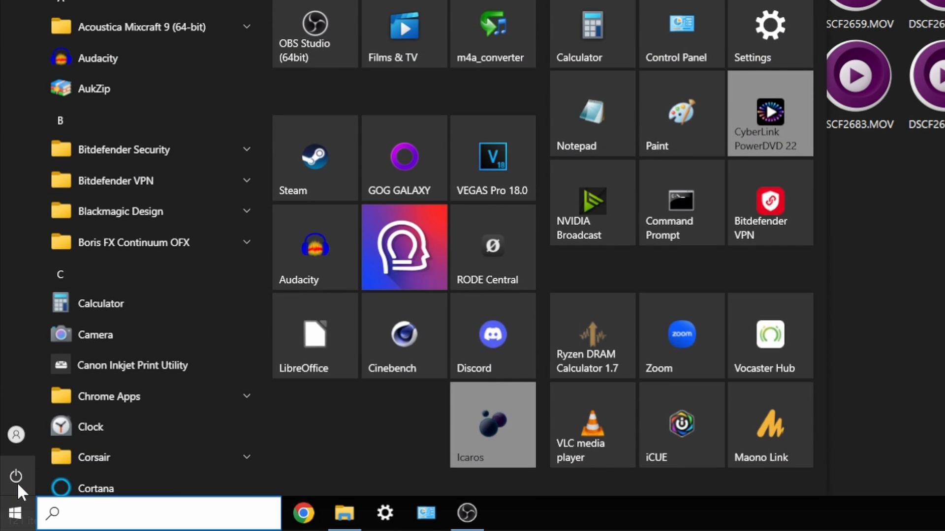